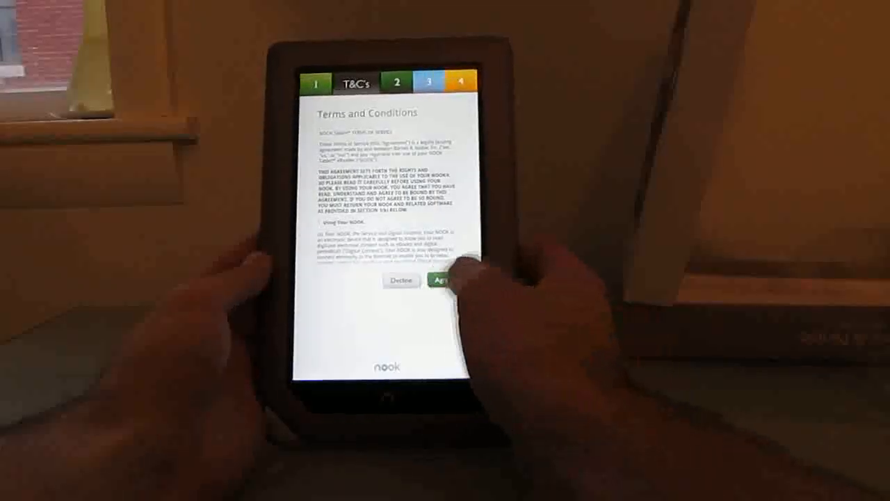
Accept the Terms and Conditions to reach the Wi-Fi network selection.
{"action": "left_click", "coordinate": [443, 281]}
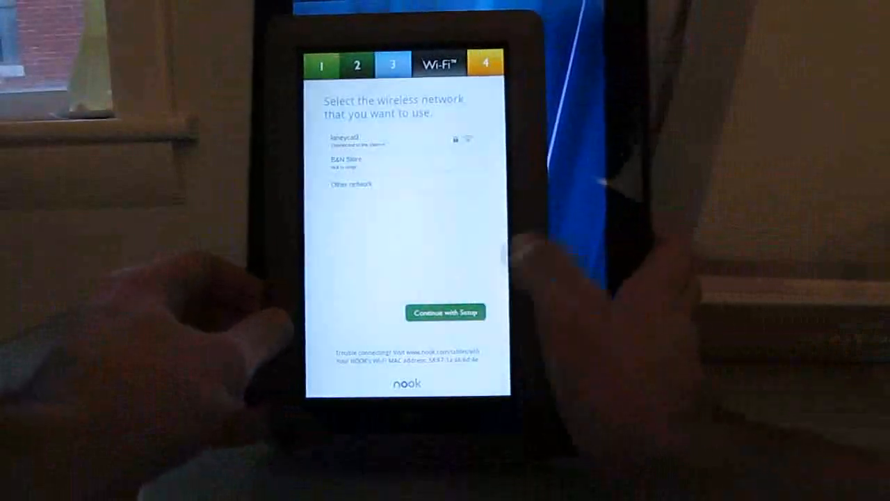
Join a wireless network, completing setup through to the Library.
{"action": "left_click", "coordinate": [445, 311]}
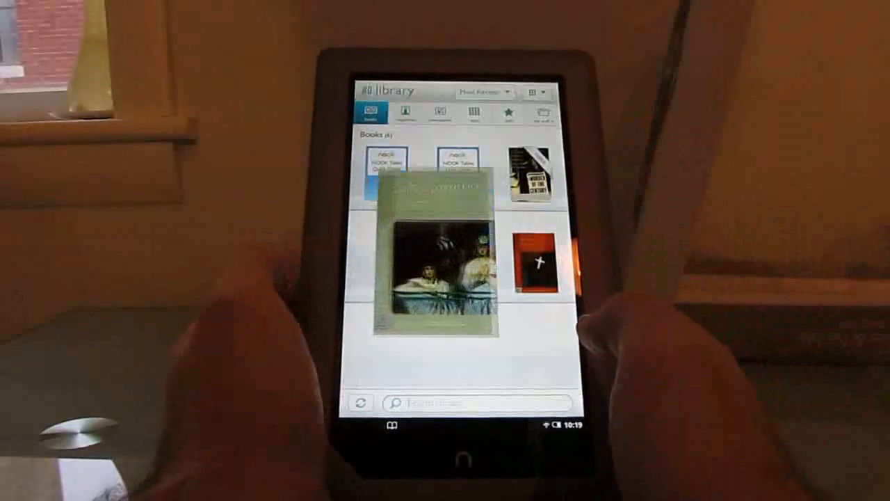
Start reading Pride and Prejudice from the library, then return home with the n button.
{"action": "left_click", "coordinate": [432, 257]}
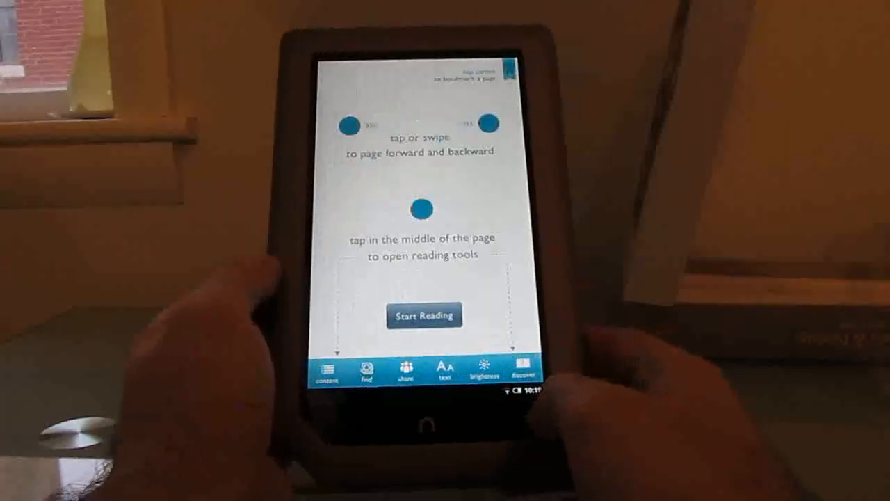
{"action": "left_click", "coordinate": [425, 314]}
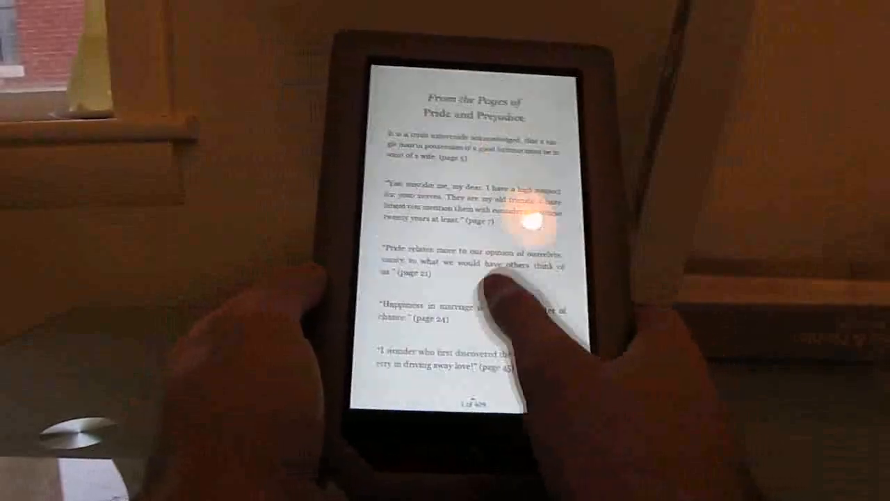
{"action": "left_click", "coordinate": [480, 278]}
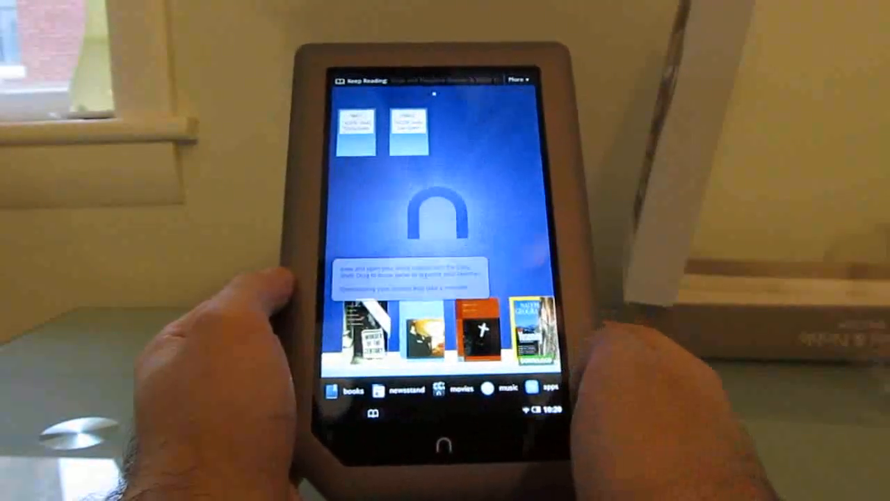
Search the app shop for 'scrabble' and scroll through the matching results.
{"action": "left_click", "coordinate": [540, 388]}
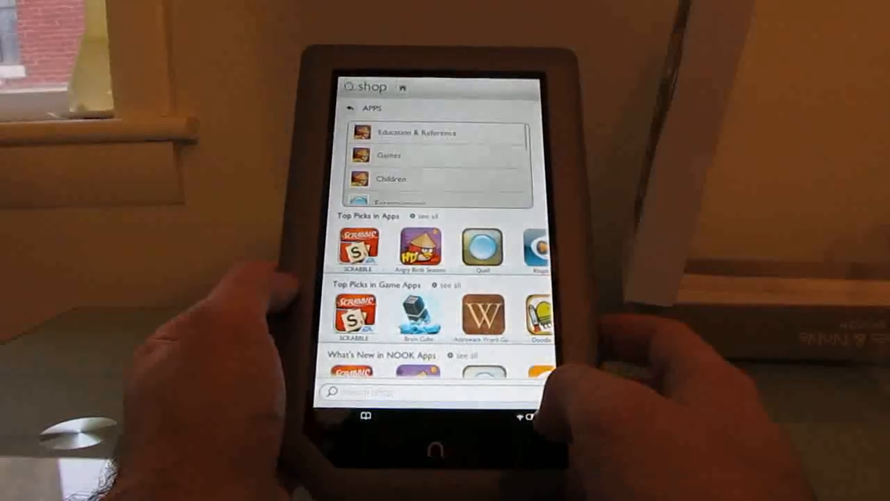
{"action": "left_click", "coordinate": [420, 248]}
{"action": "type", "text": "scrabb"}
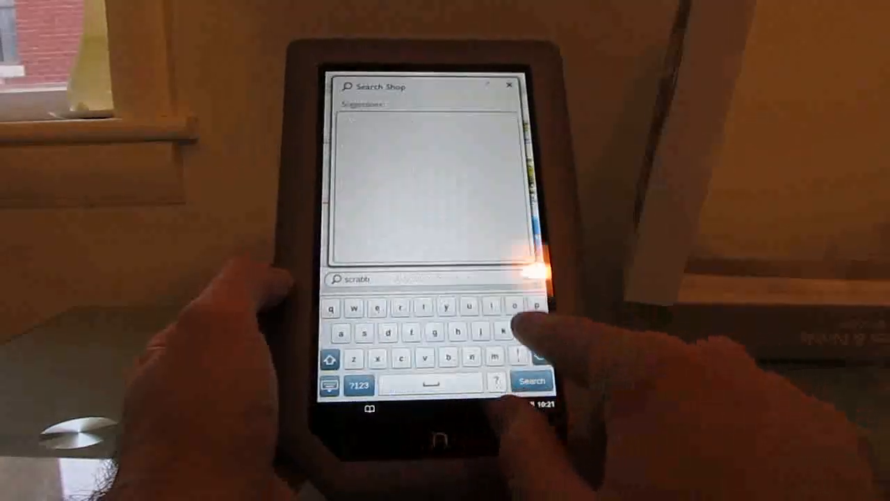
{"action": "left_click", "coordinate": [531, 381]}
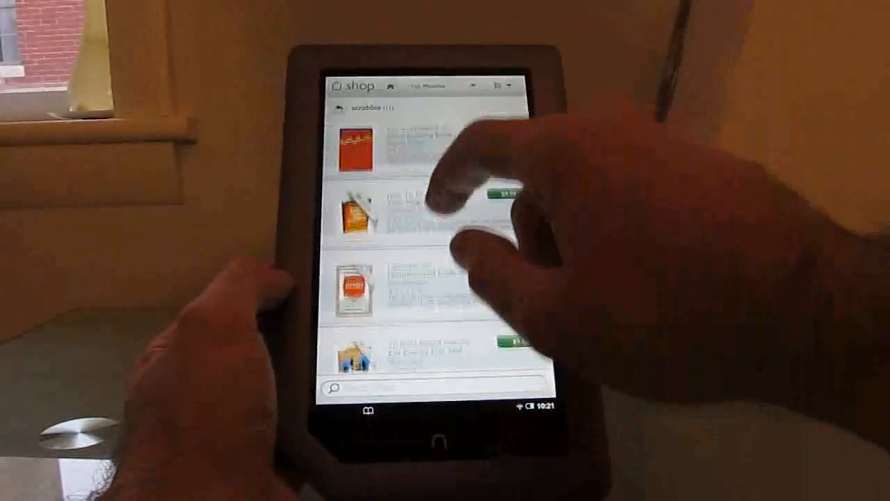
{"action": "scroll", "scroll_direction": "down", "scroll_amount": 3}
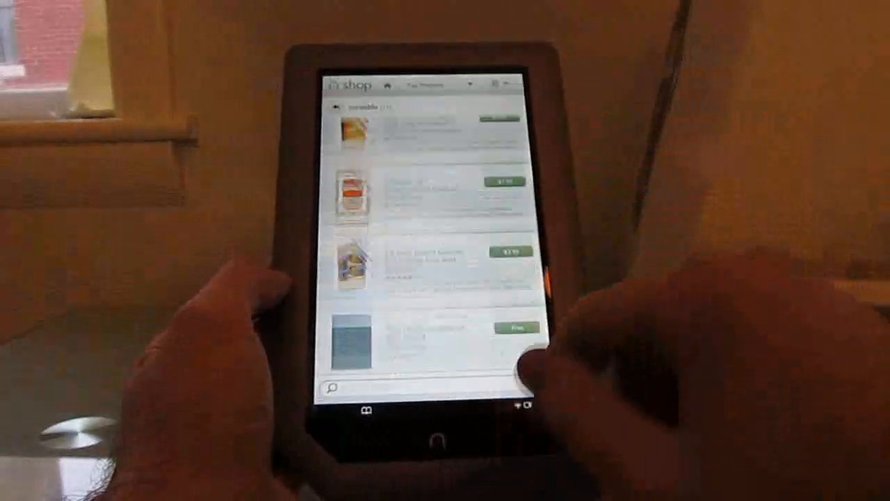